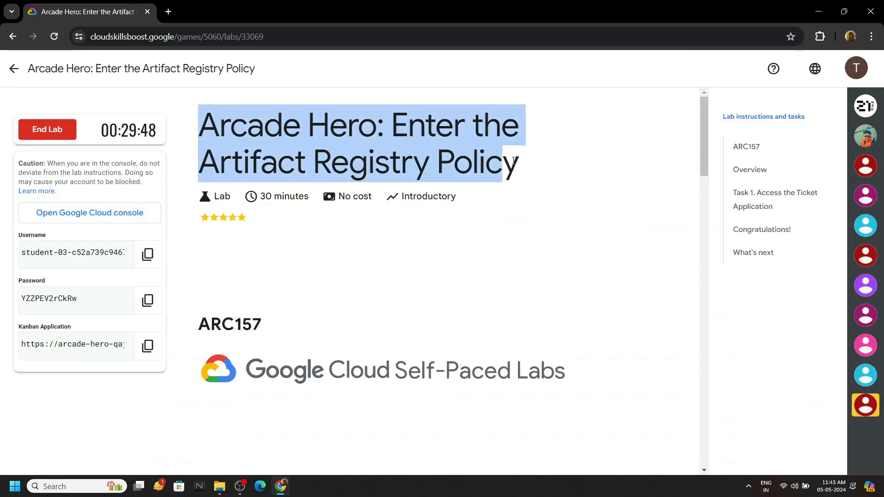
Copy the lab username and password from the Skills Boost lab panel.
left_click(148, 254)
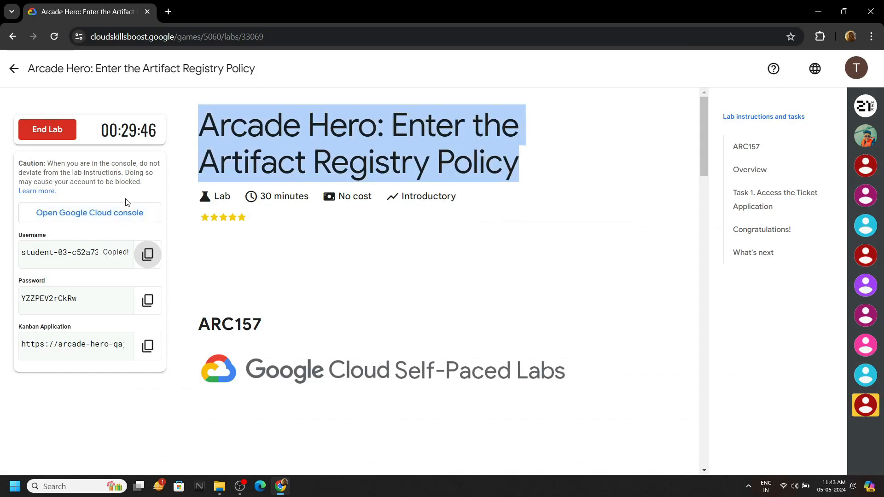
left_click(89, 213)
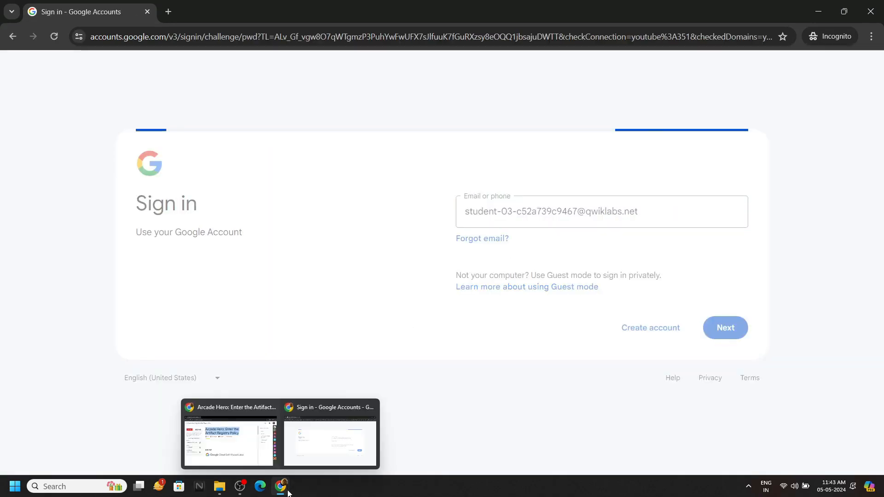
left_click(229, 437)
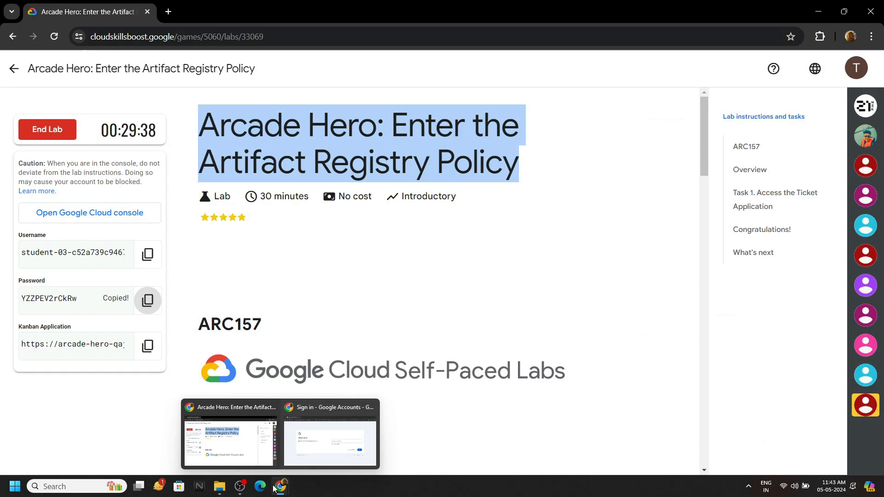
left_click(330, 444)
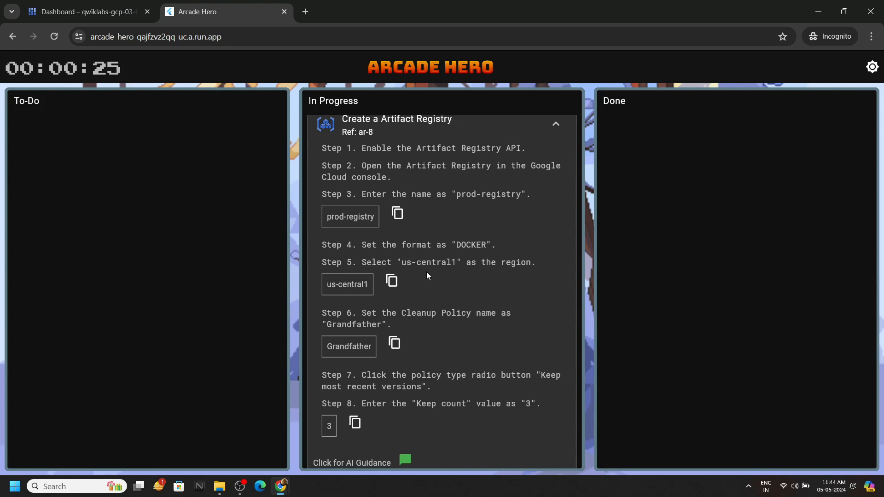
mouse_move(471, 274)
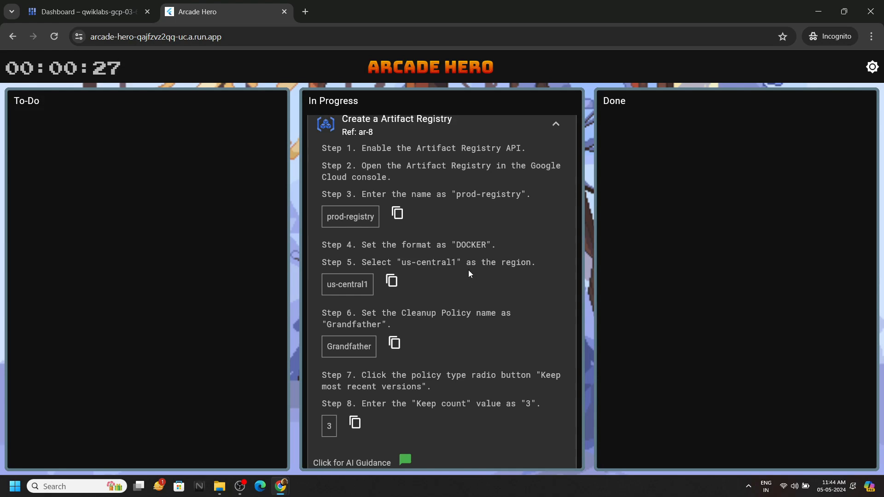
Search 'artifacts', open Artifact Registry, and start a new repository.
left_click(84, 11)
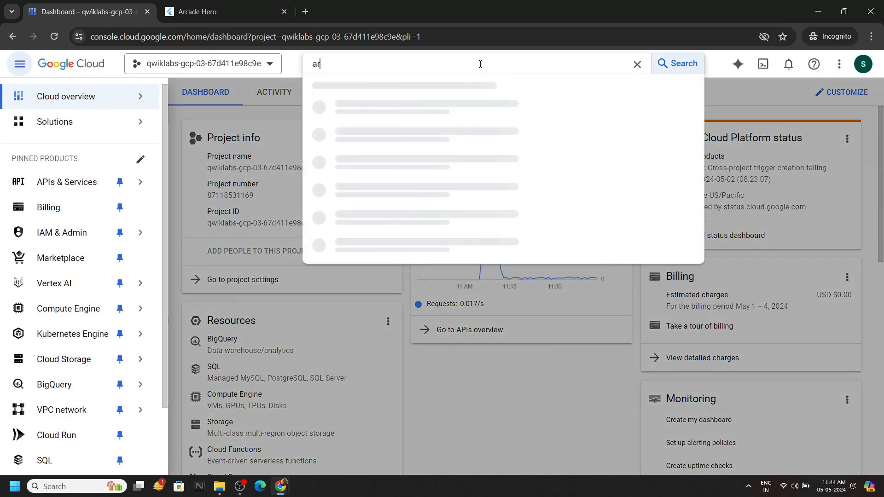
type("tifacts")
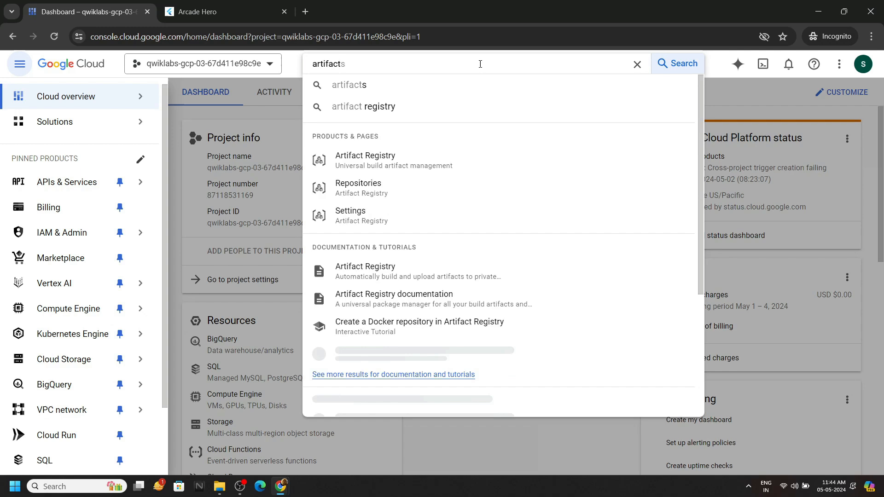
left_click(365, 160)
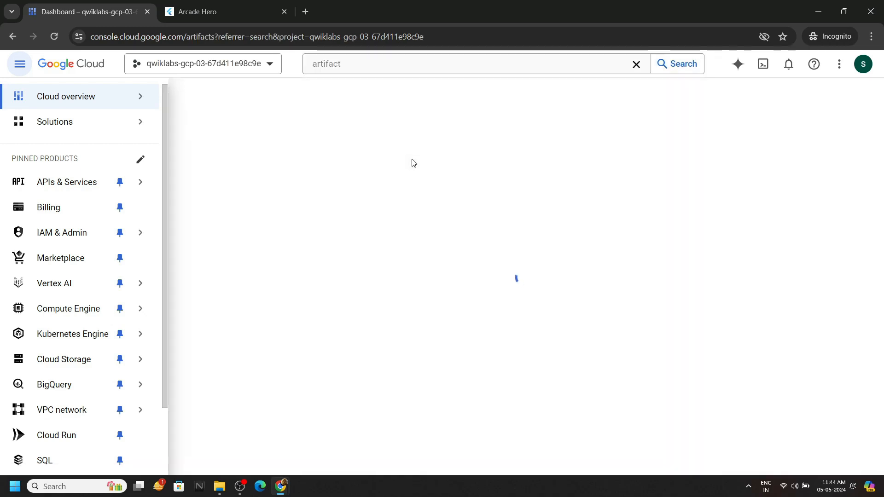
left_click(259, 92)
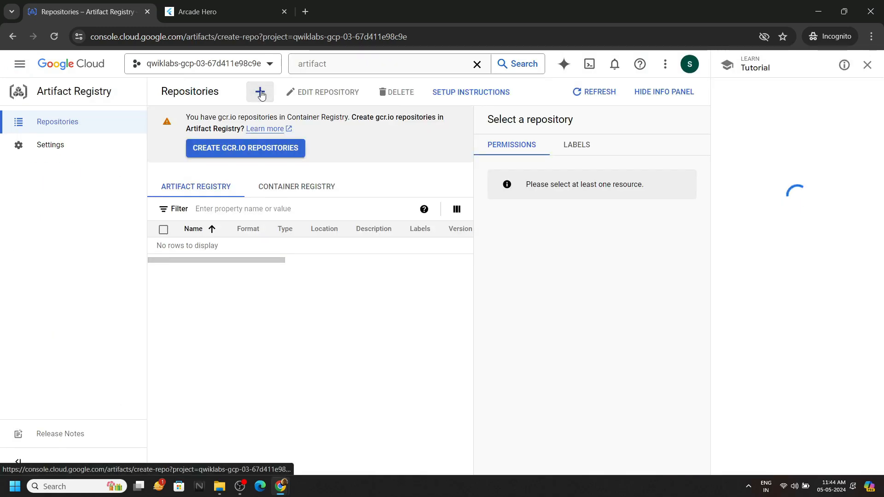
Name the Docker repository prod-registry in us-central1 (Iowa) and add a cleanup policy.
left_click(260, 92)
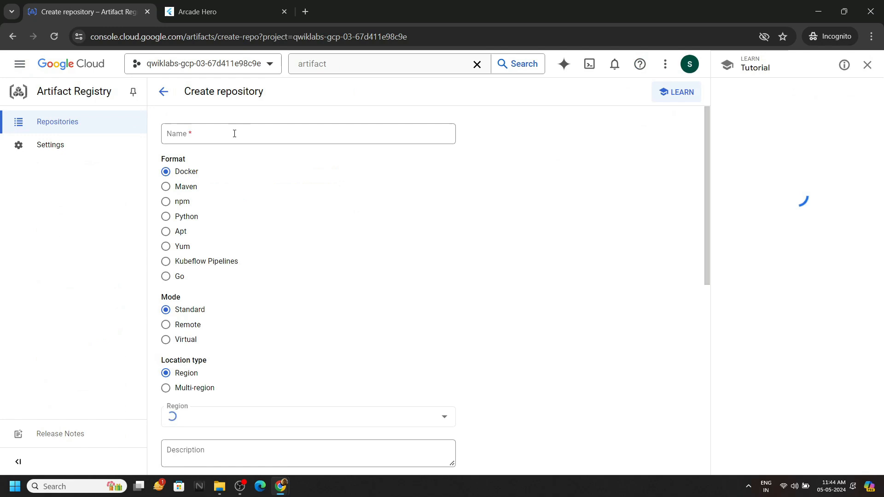
type("prod-regi")
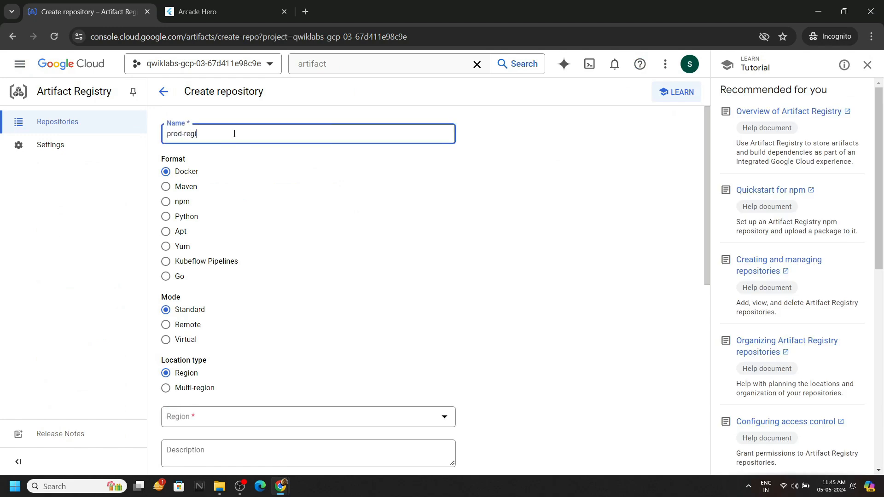
type("stry")
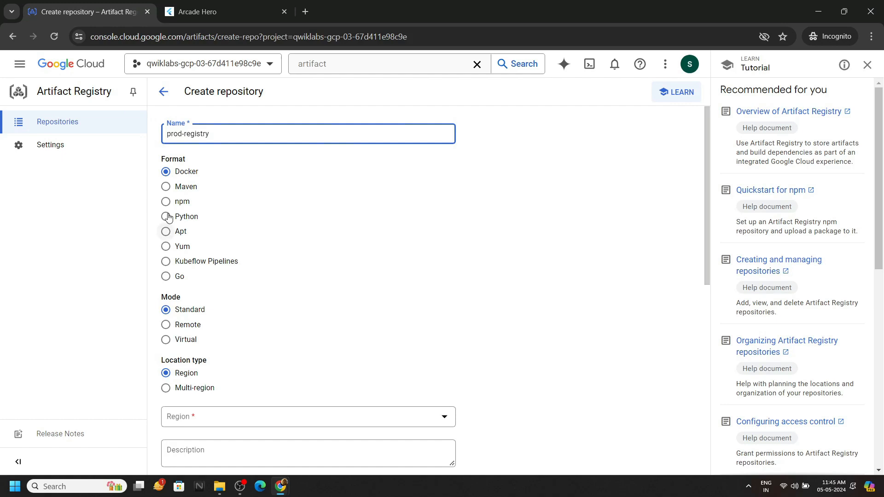
scroll("down", 3)
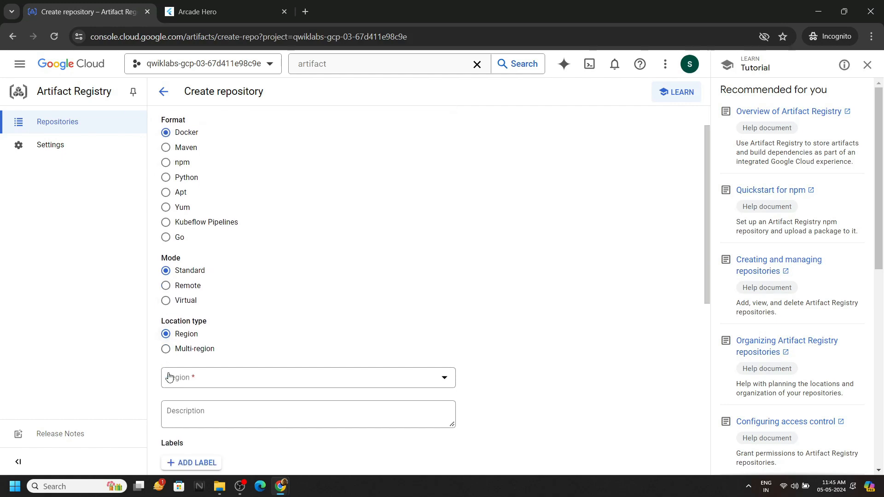
left_click(308, 377)
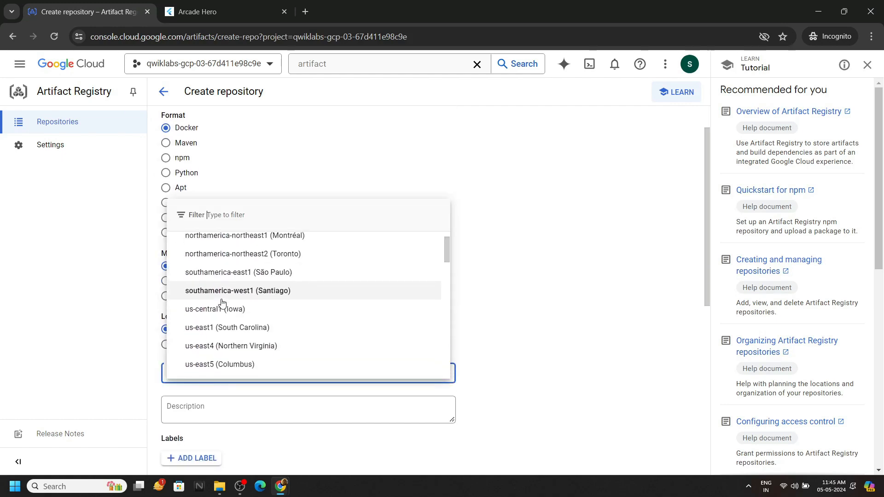
left_click(214, 309)
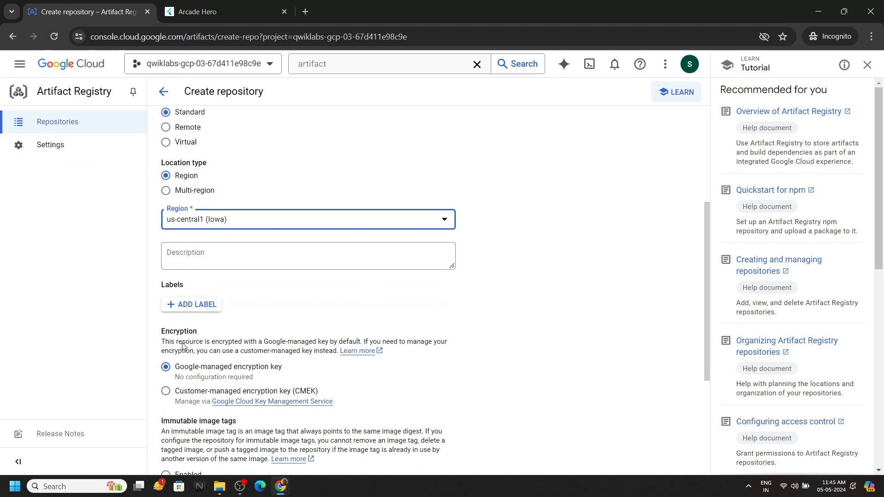
scroll("down", 3)
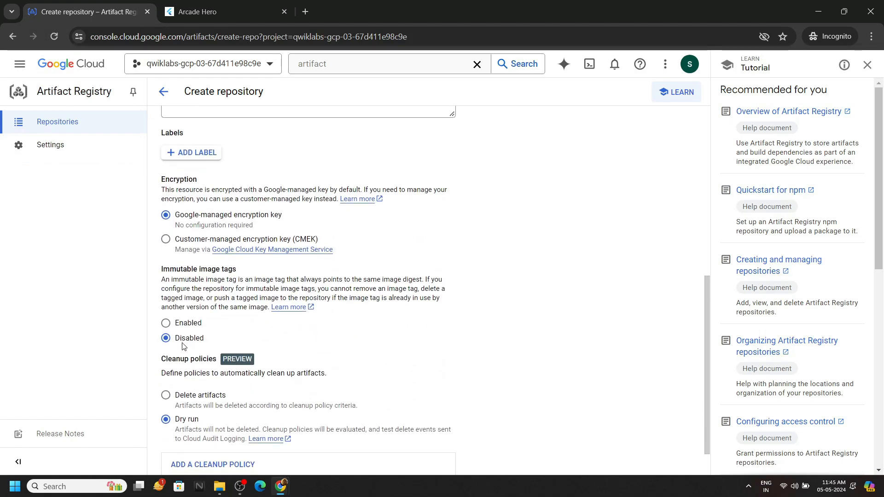
left_click(213, 465)
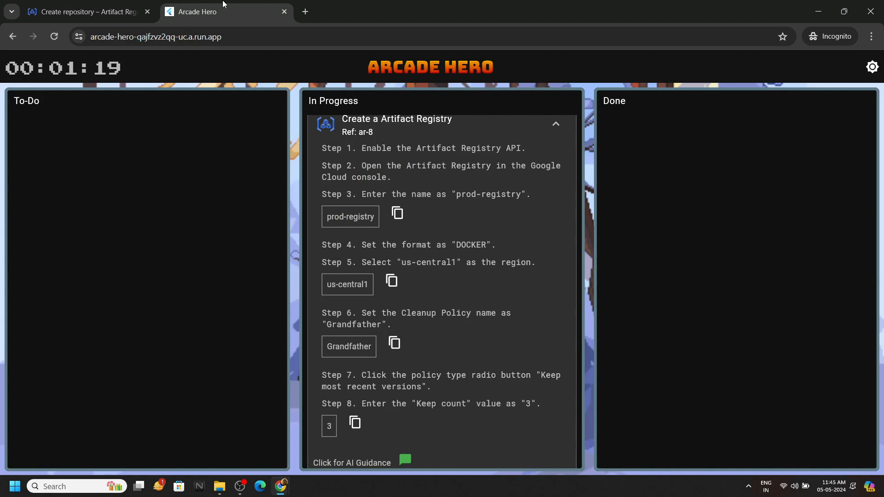
left_click(85, 11)
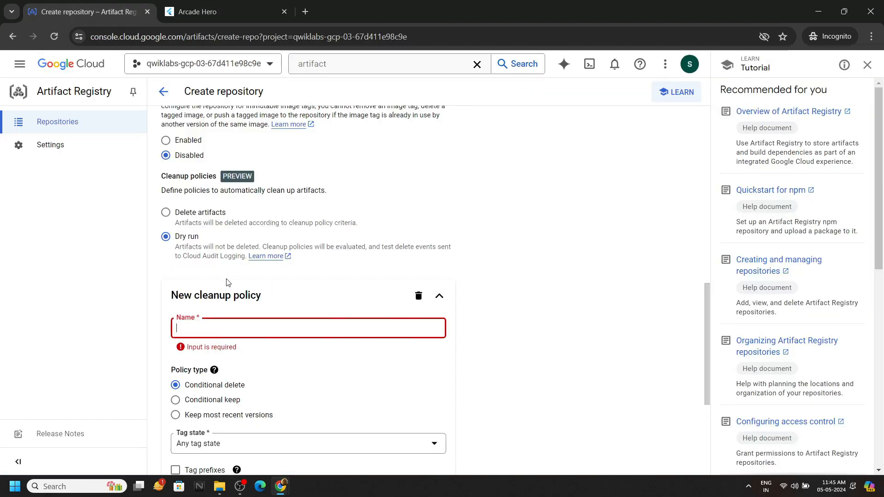
Name the policy Grandfather, keep the 3 most recent versions, and create the repository.
type("Grandfather")
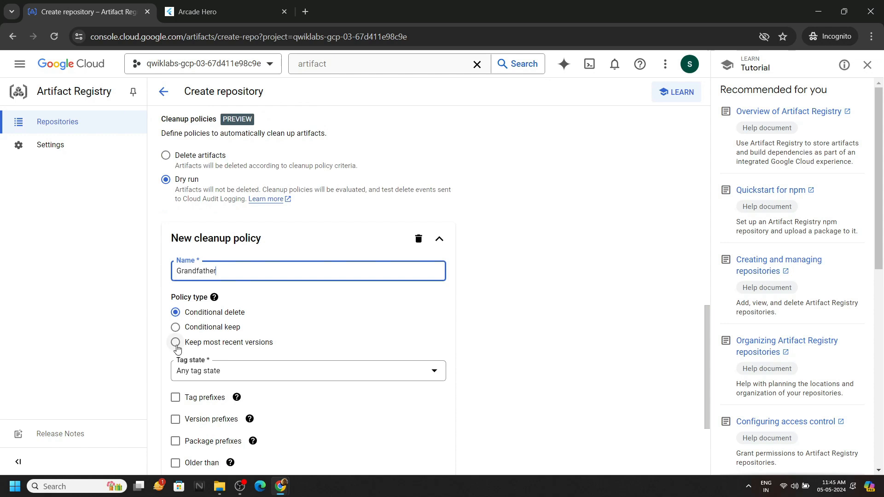
left_click(175, 342)
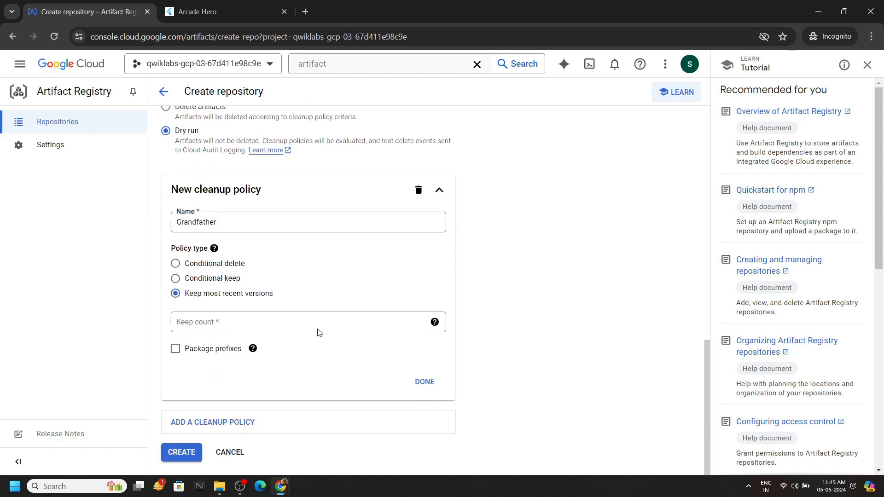
type("3")
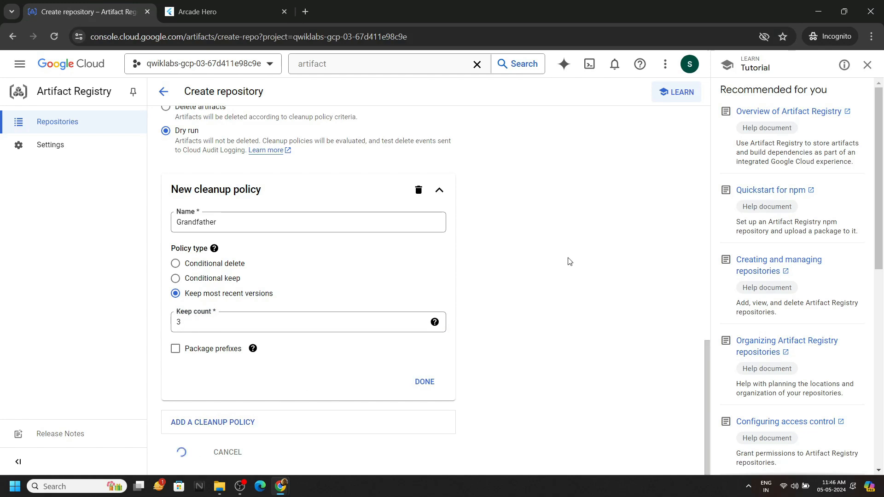
left_click(220, 11)
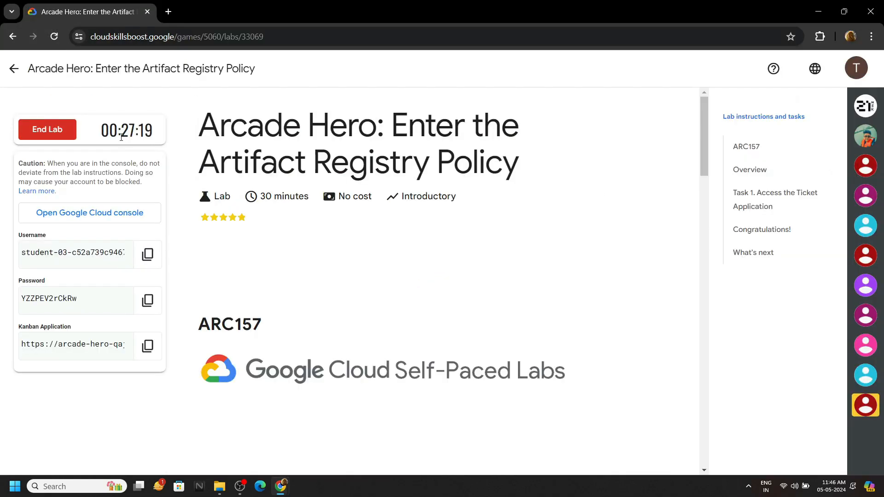